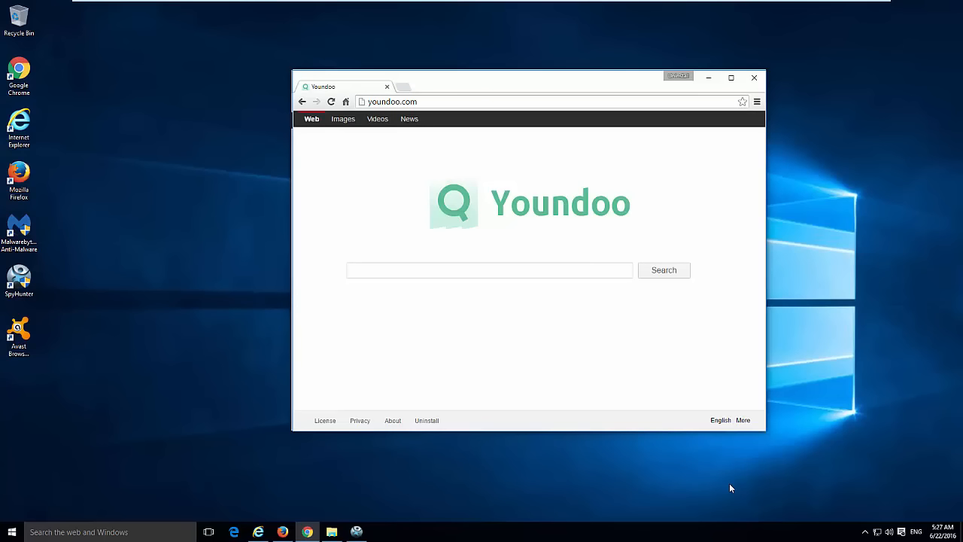
pyautogui.moveTo(445, 81)
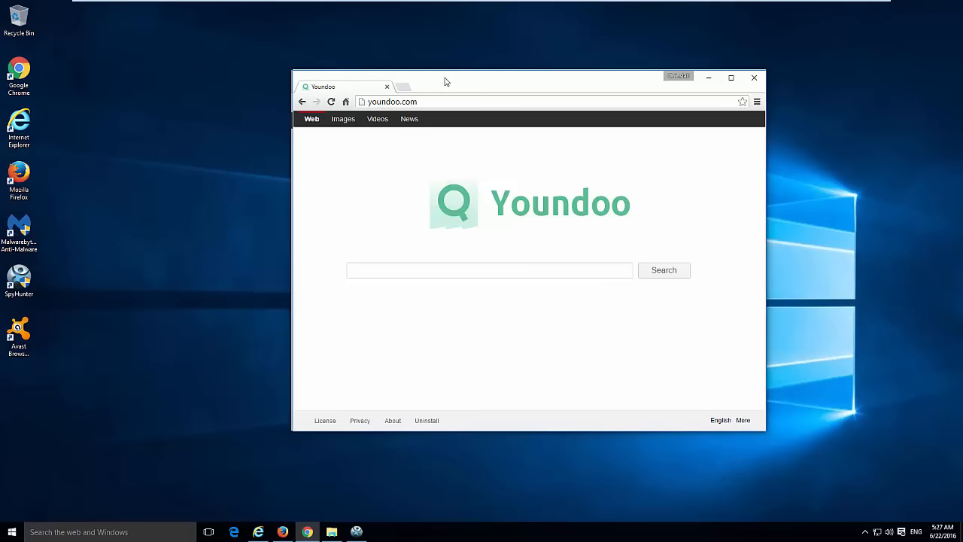
# Search for 123 from the Youndoo page and view the Google results tab
pyautogui.click(489, 269)
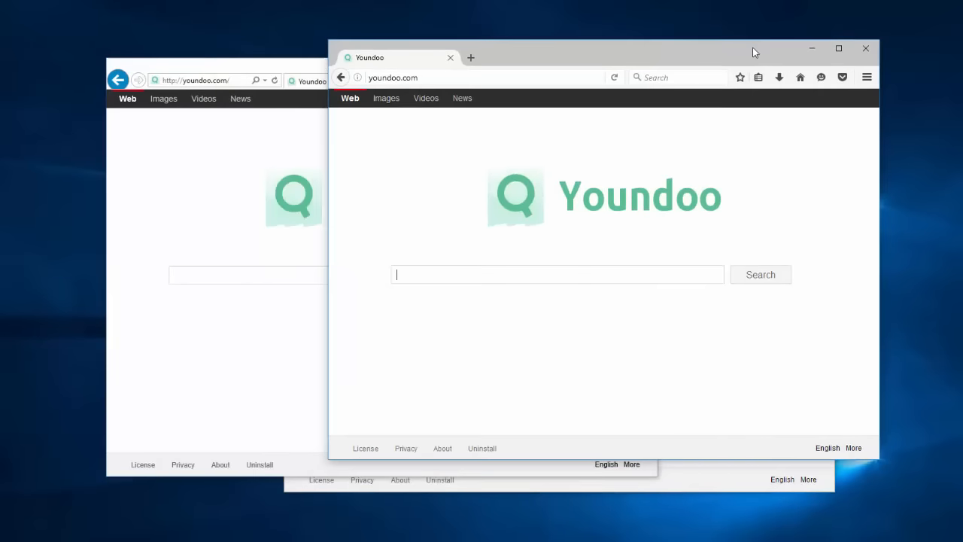
pyautogui.moveTo(740, 85)
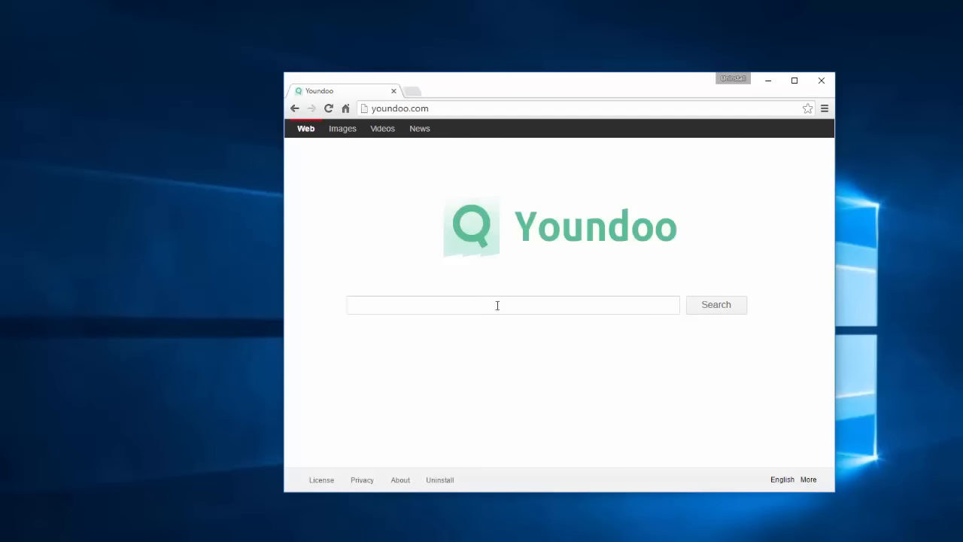
pyautogui.click(716, 304)
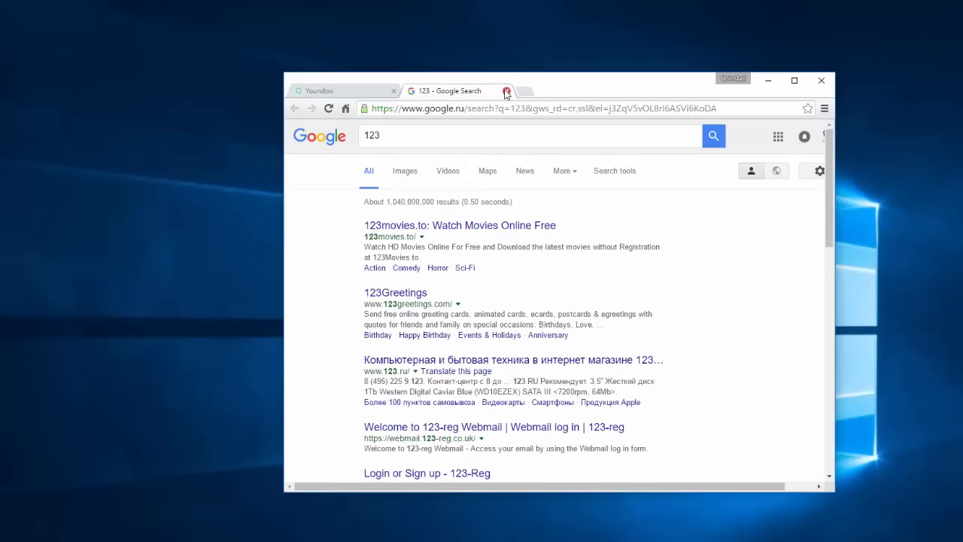
pyautogui.click(506, 90)
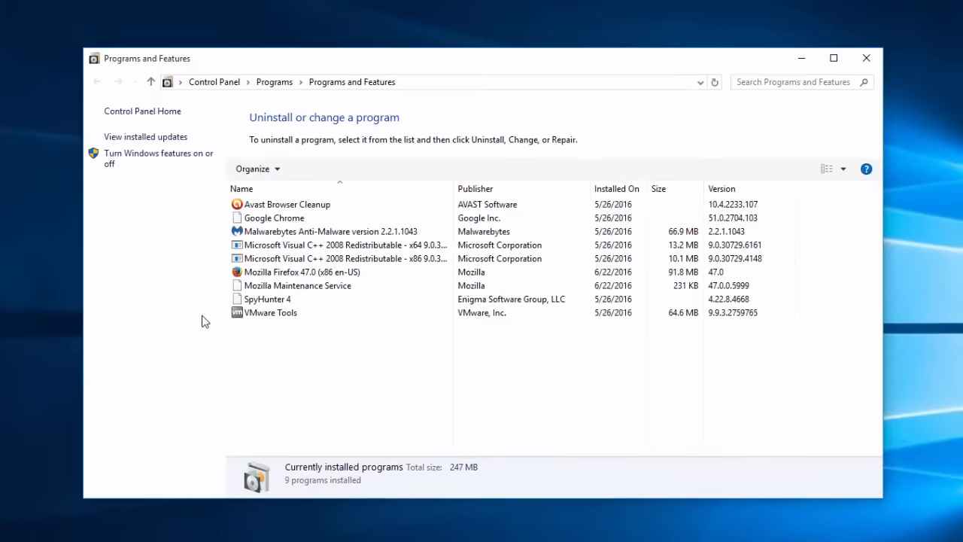
# Sort Programs and Features by Installed On, check Malwarebytes and Avast entries, then close the list
pyautogui.click(288, 205)
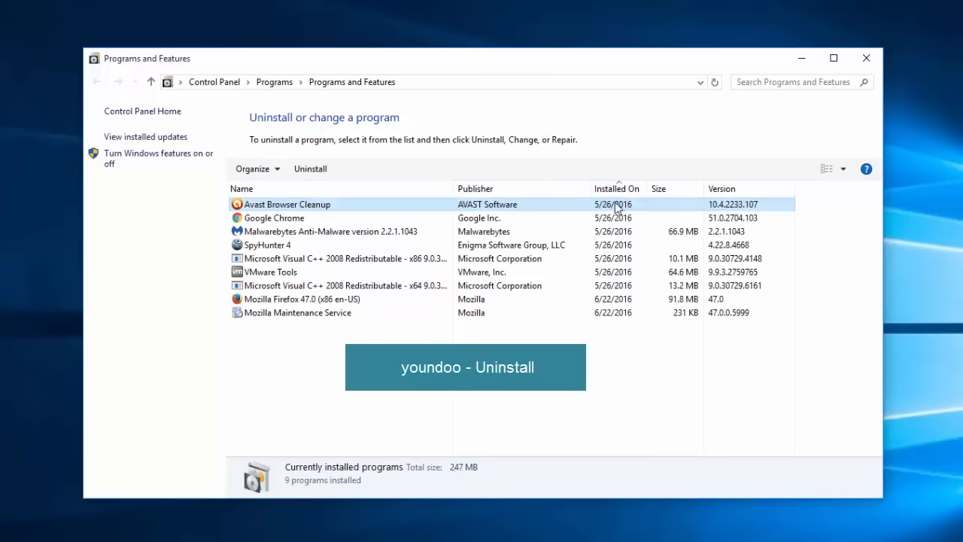
pyautogui.click(338, 231)
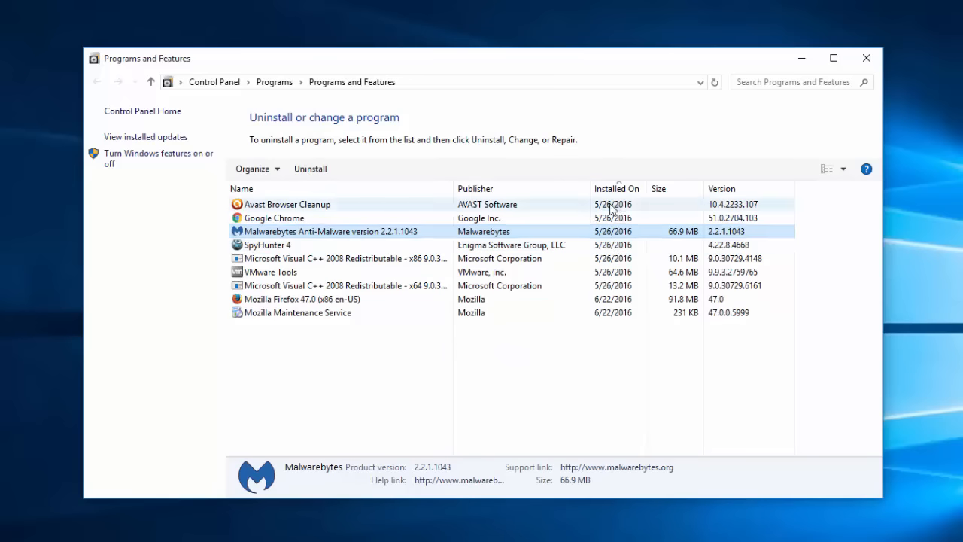
pyautogui.click(287, 204)
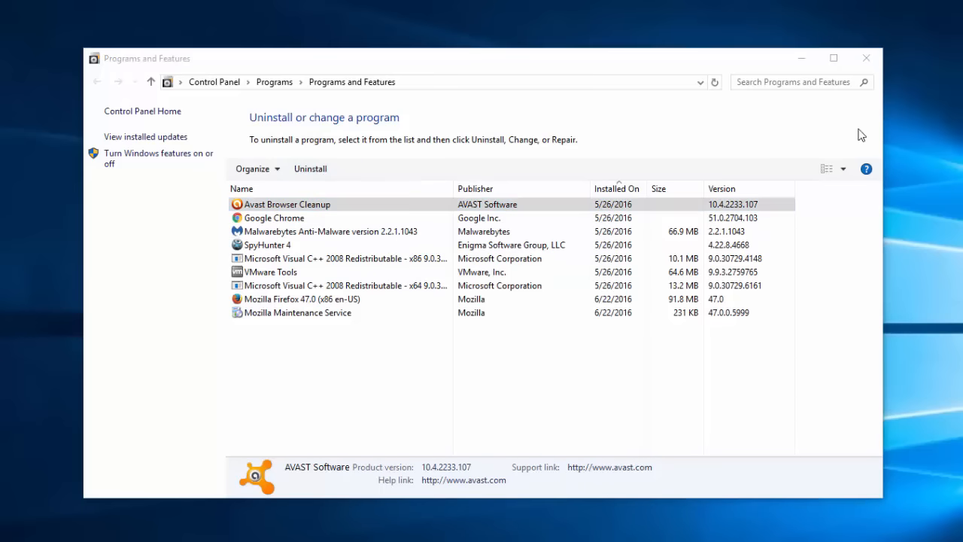
pyautogui.moveTo(867, 57)
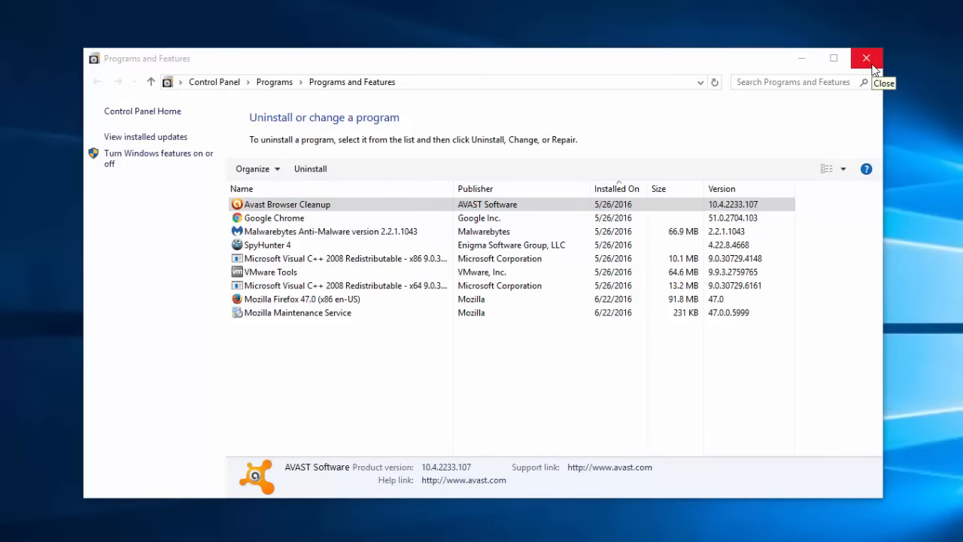
pyautogui.click(866, 57)
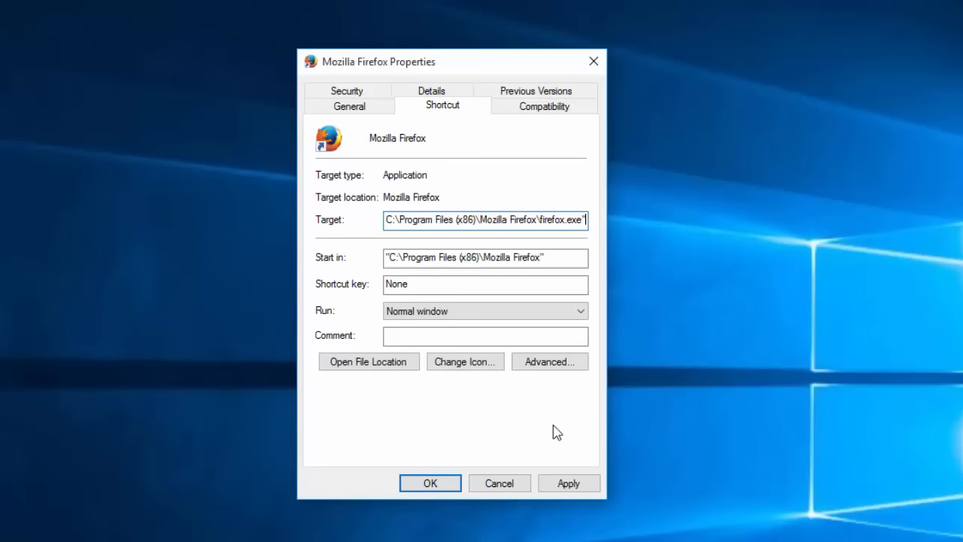
# Check the Firefox and Chrome shortcut properties for a Youndoo target URL and close them
pyautogui.click(430, 482)
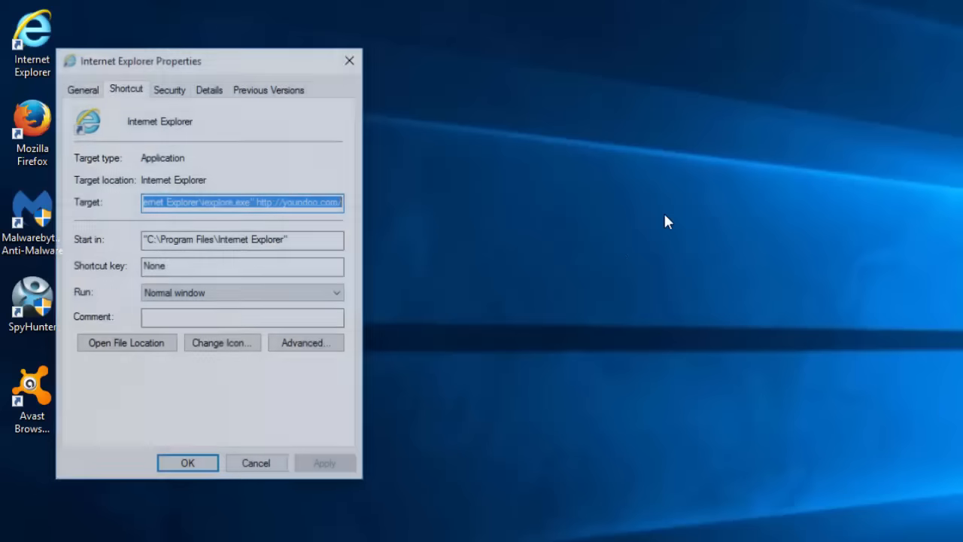
pyautogui.moveTo(211, 60); pyautogui.dragTo(722, 46)
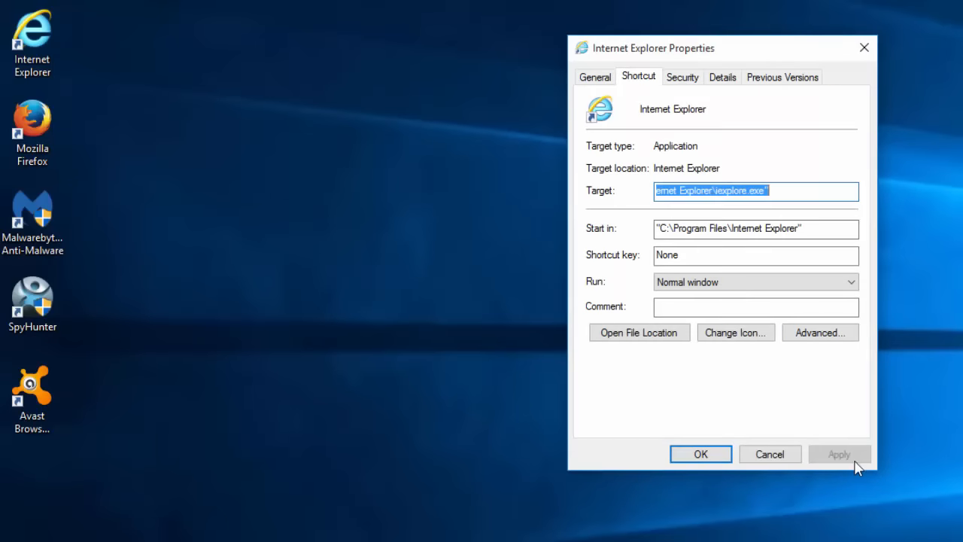
pyautogui.rightClick(32, 38)
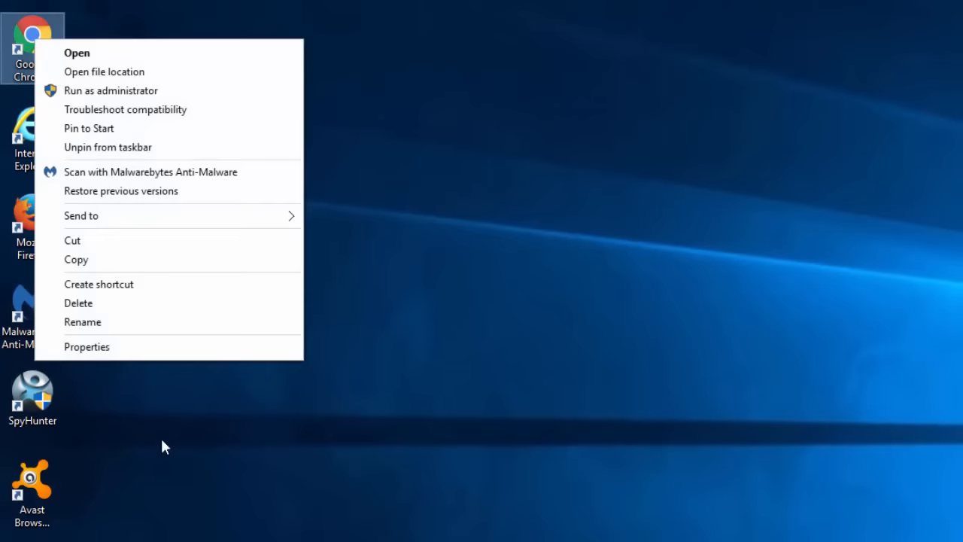
pyautogui.click(87, 346)
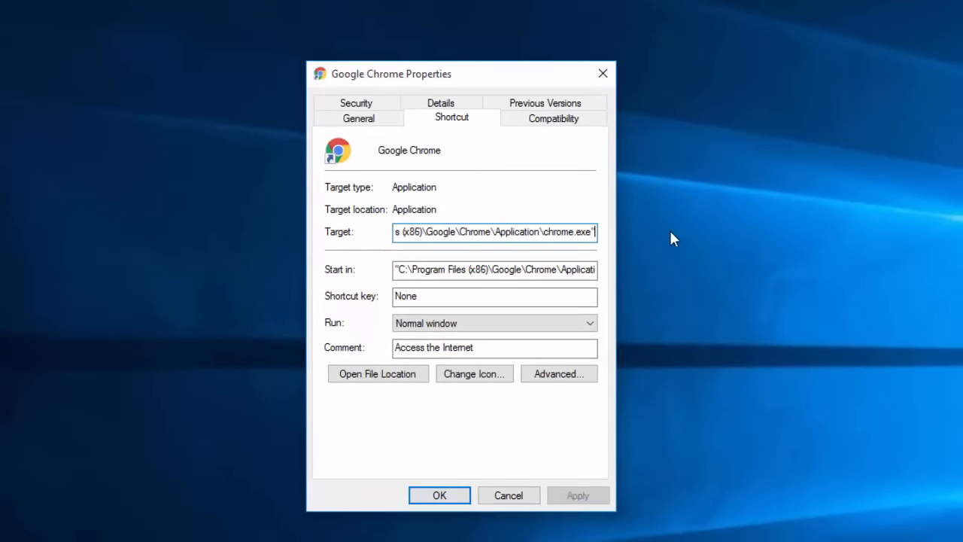
pyautogui.click(579, 495)
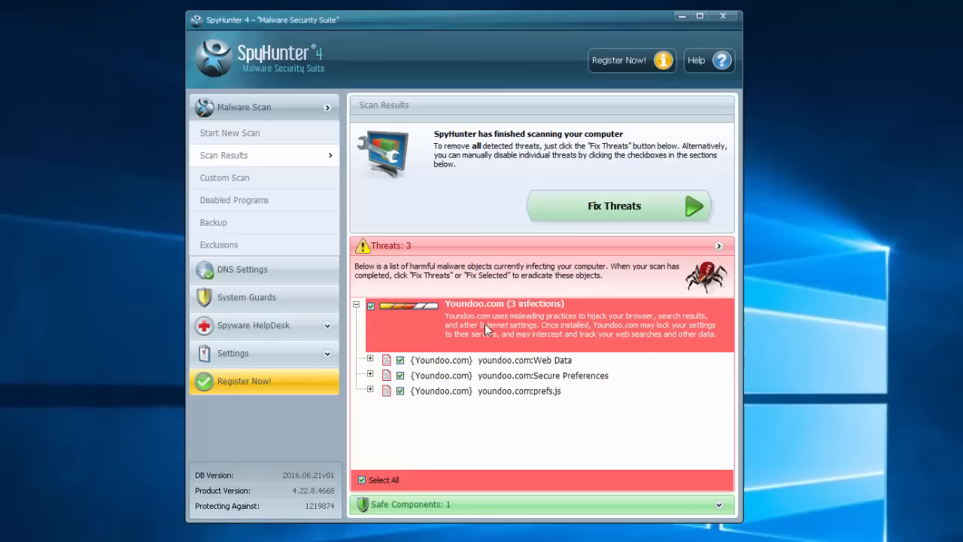
# Fix the three detected Youndoo.com threats in SpyHunter's scan results
pyautogui.click(370, 360)
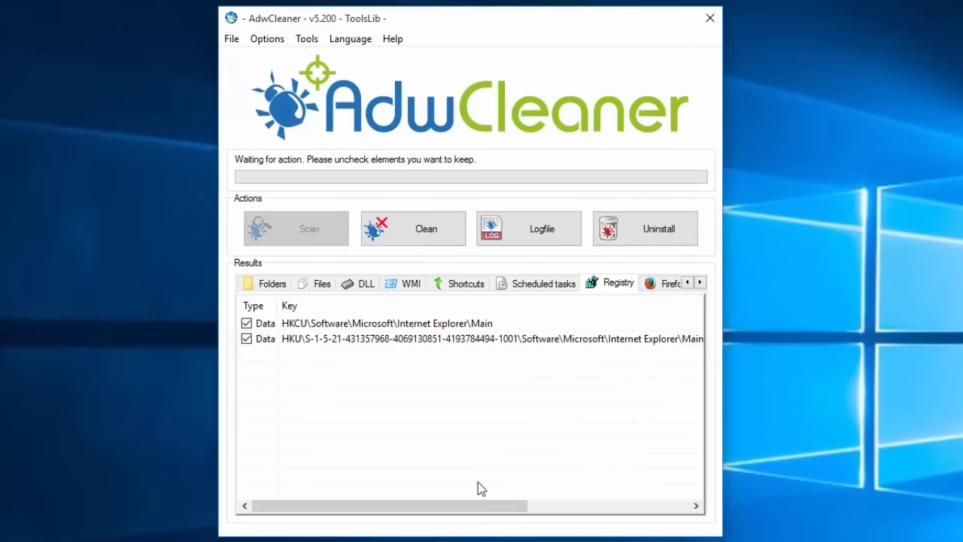
# Review the Registry and Chrome result tabs and clean all flagged Youndoo entries
pyautogui.hscroll(3)
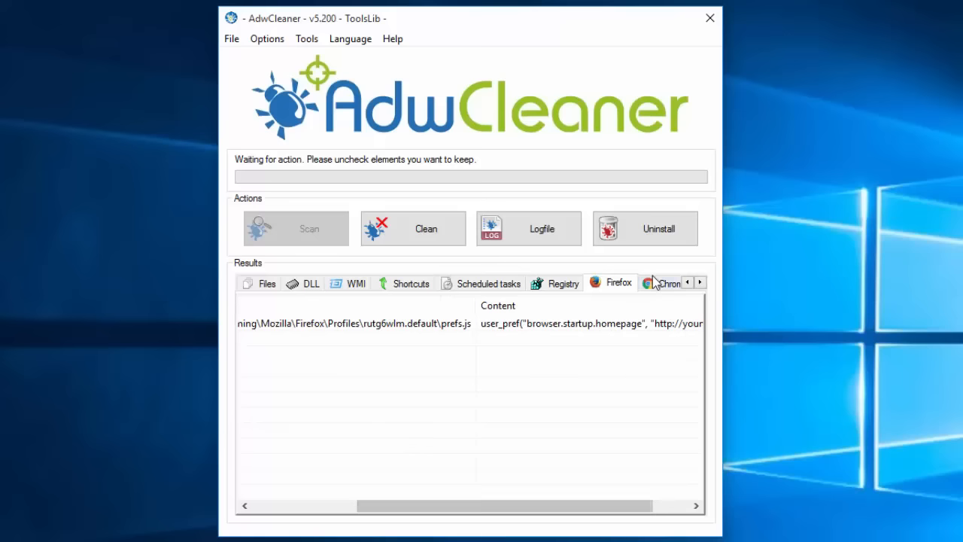
pyautogui.click(669, 283)
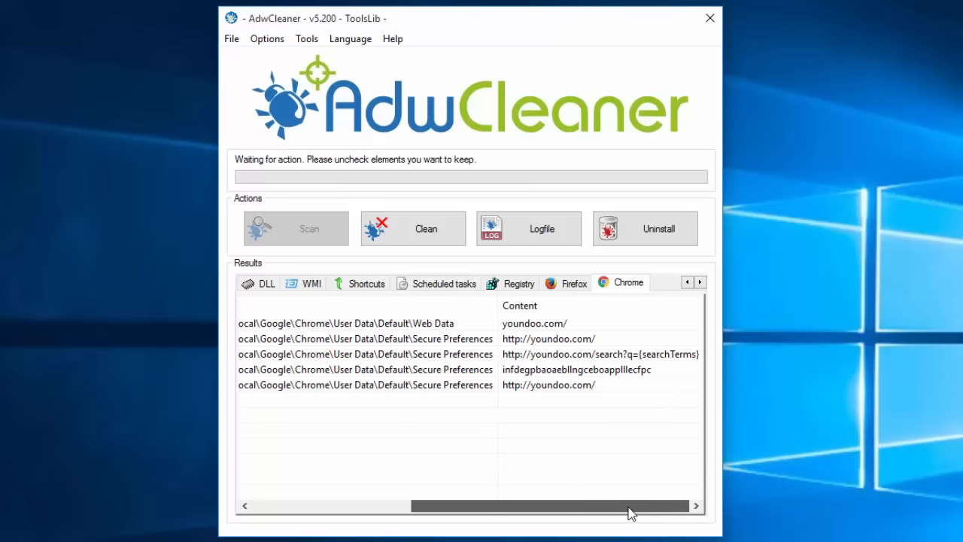
pyautogui.moveTo(629, 506); pyautogui.dragTo(379, 506)
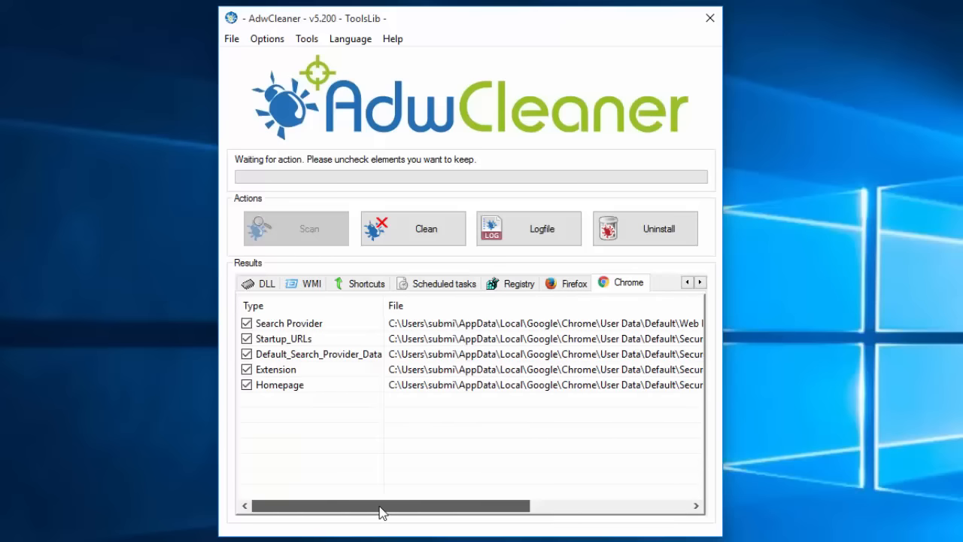
pyautogui.moveTo(388, 505); pyautogui.dragTo(580, 506)
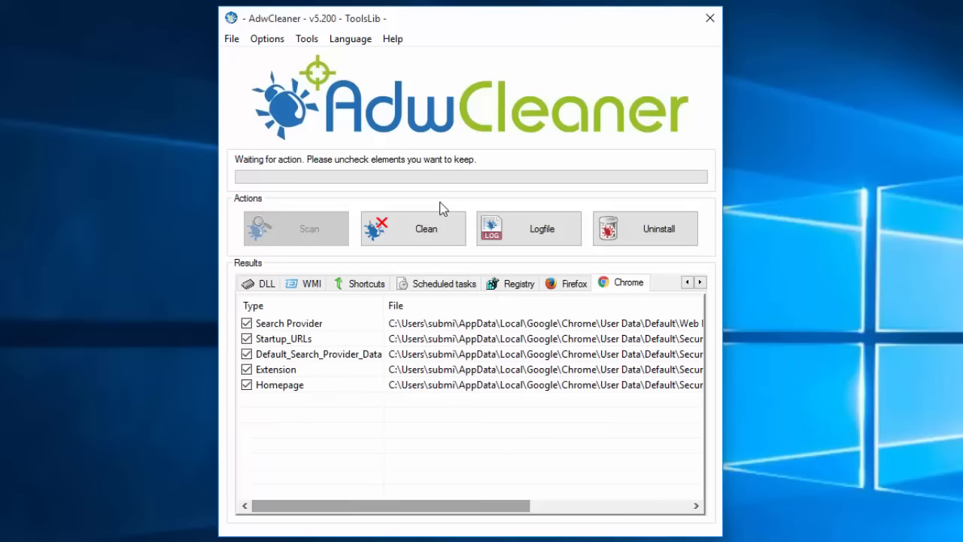
pyautogui.moveTo(524, 13)
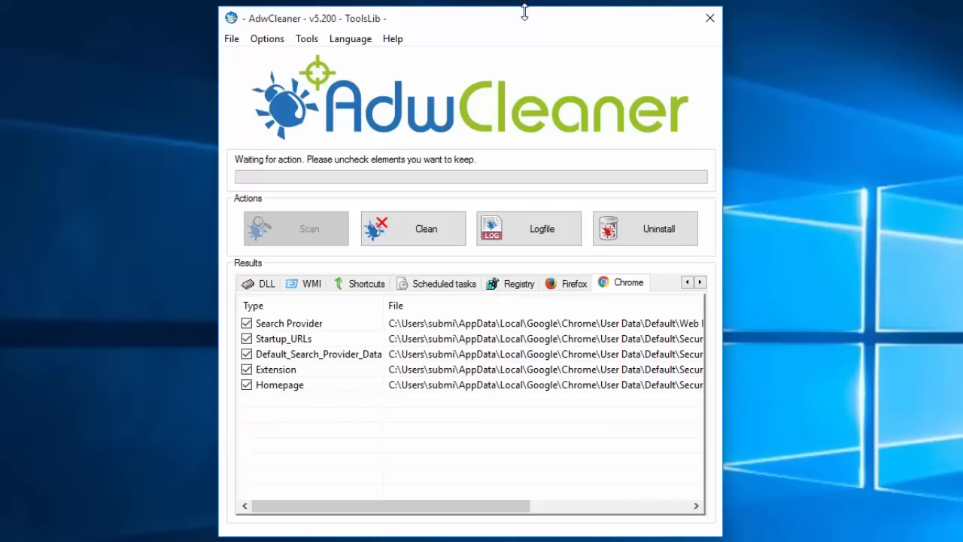
pyautogui.click(708, 18)
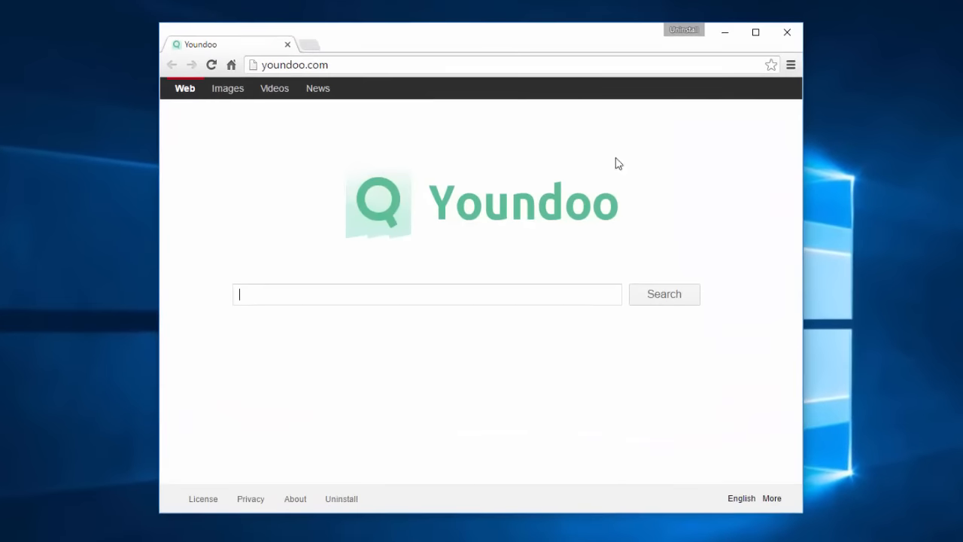
# Go to Chrome's Extensions list, which shows only Google Docs Offline and Google Sheets
pyautogui.click(790, 64)
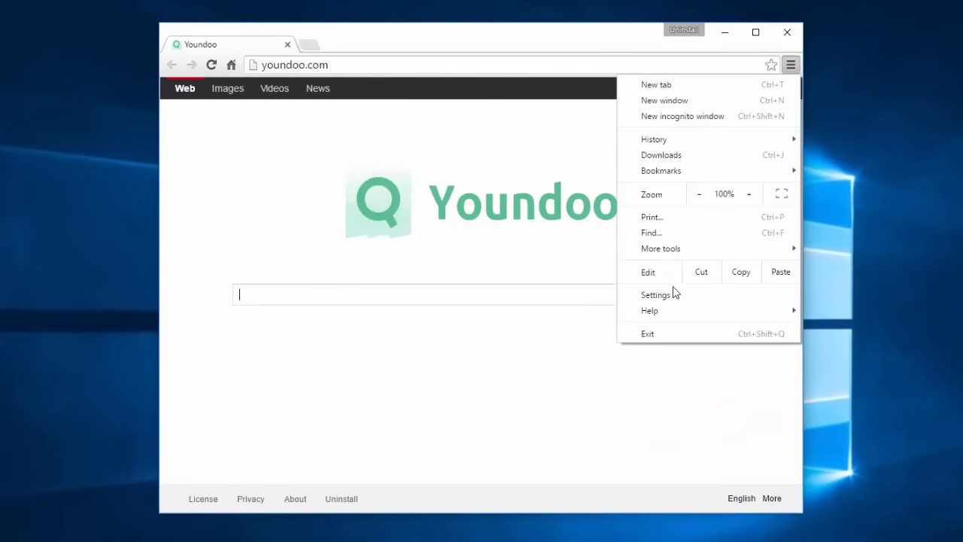
pyautogui.click(657, 294)
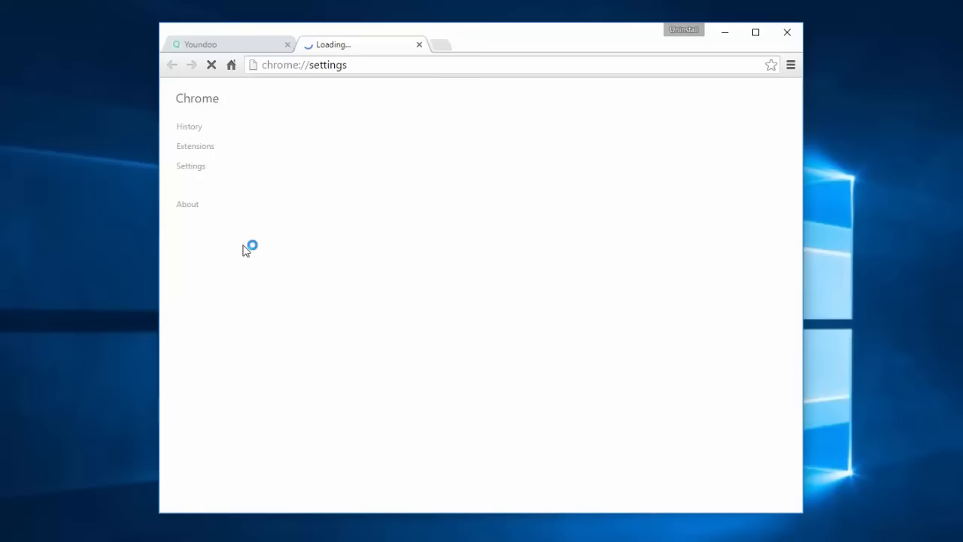
pyautogui.click(196, 146)
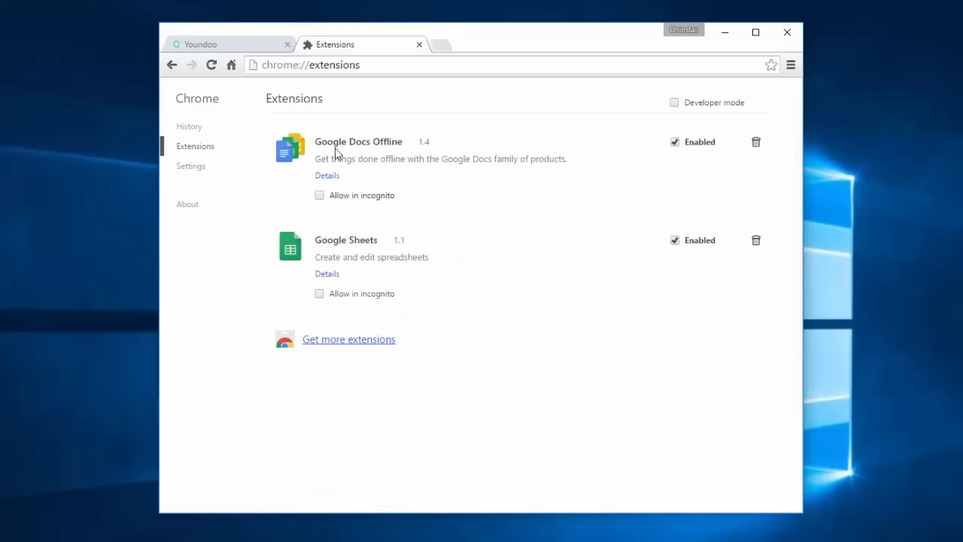
pyautogui.moveTo(329, 244)
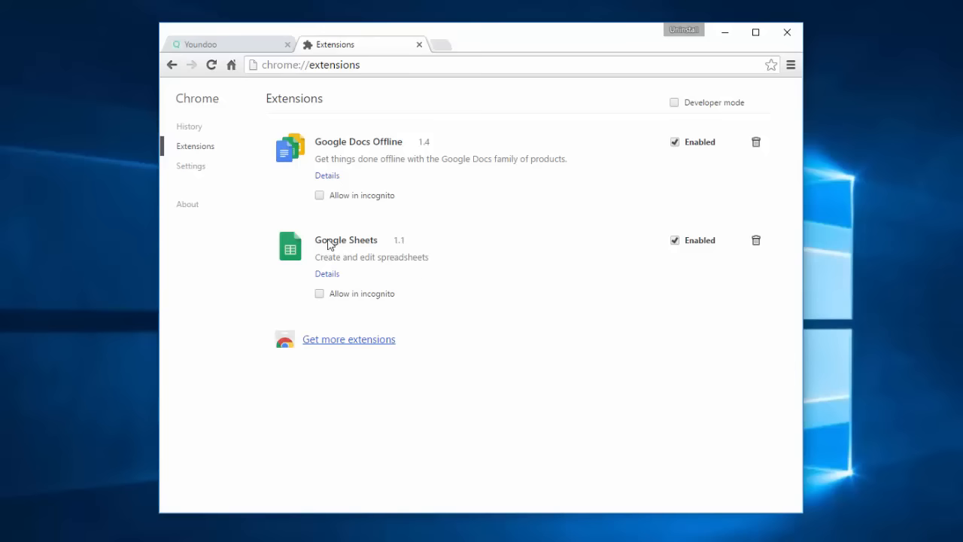
# Remove youndoo.com from Chrome's startup pages and start on the New Tab page
pyautogui.click(190, 165)
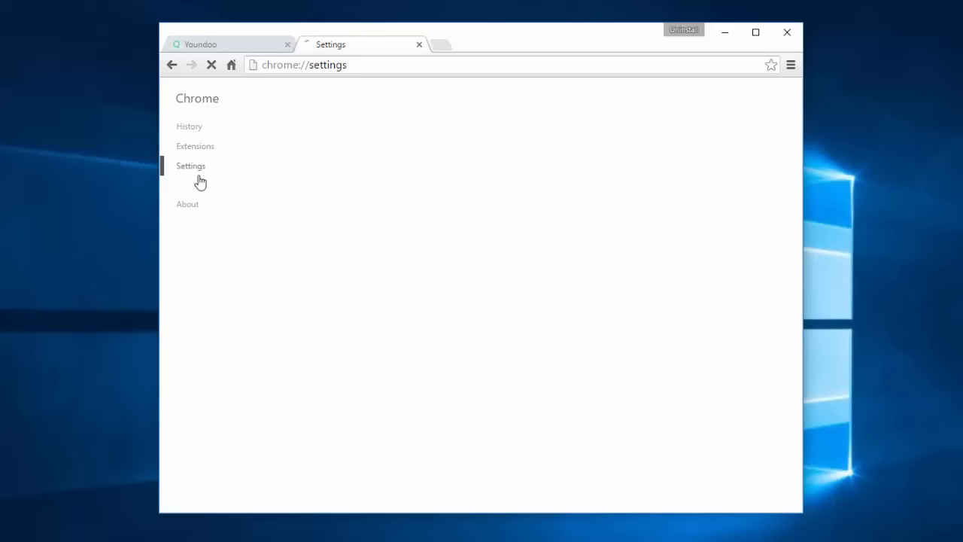
pyautogui.click(190, 166)
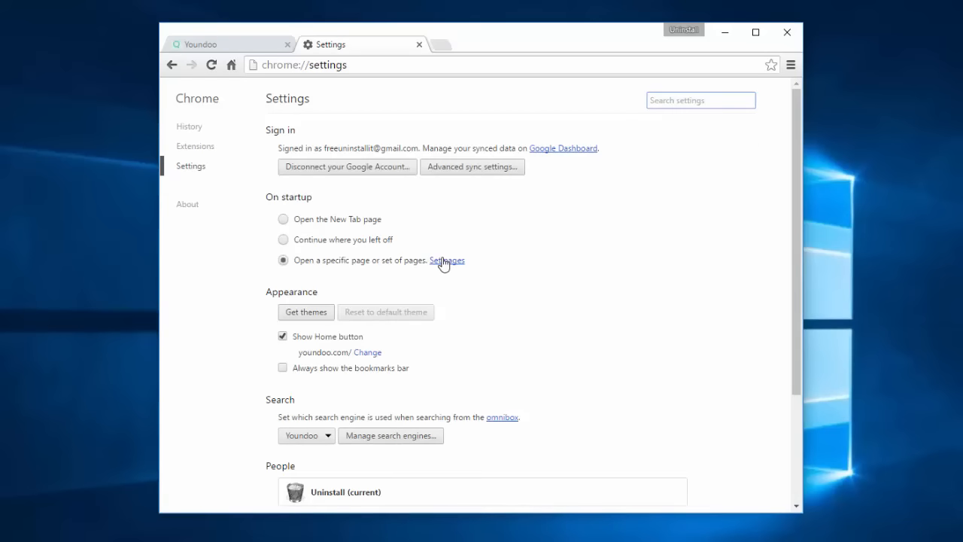
pyautogui.click(447, 259)
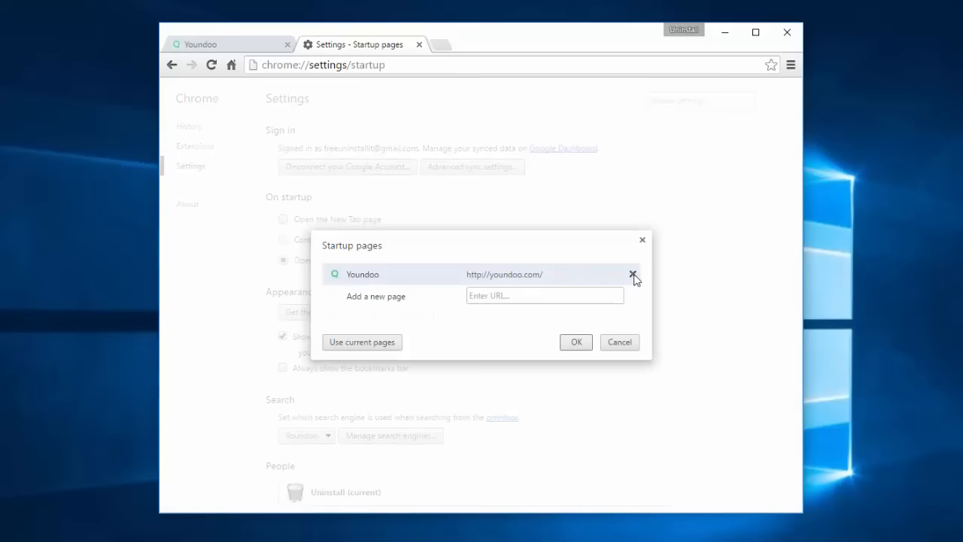
pyautogui.click(634, 274)
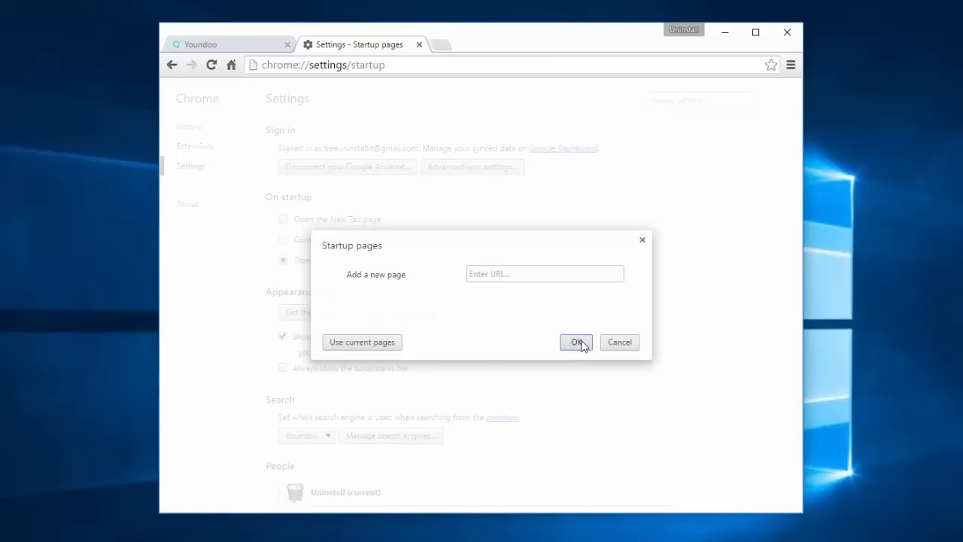
pyautogui.click(575, 341)
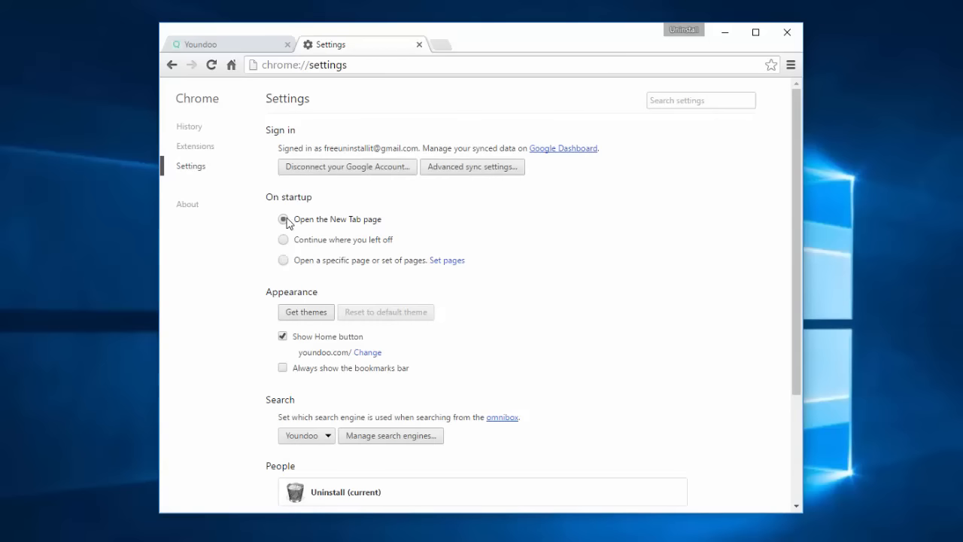
# Set Chrome's home page to the New Tab page and confirm
pyautogui.click(367, 352)
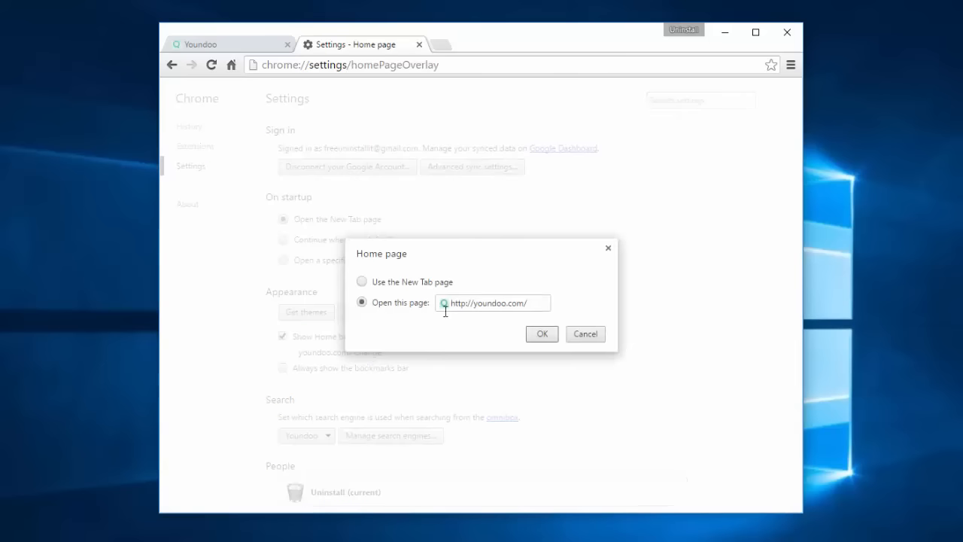
pyautogui.click(361, 282)
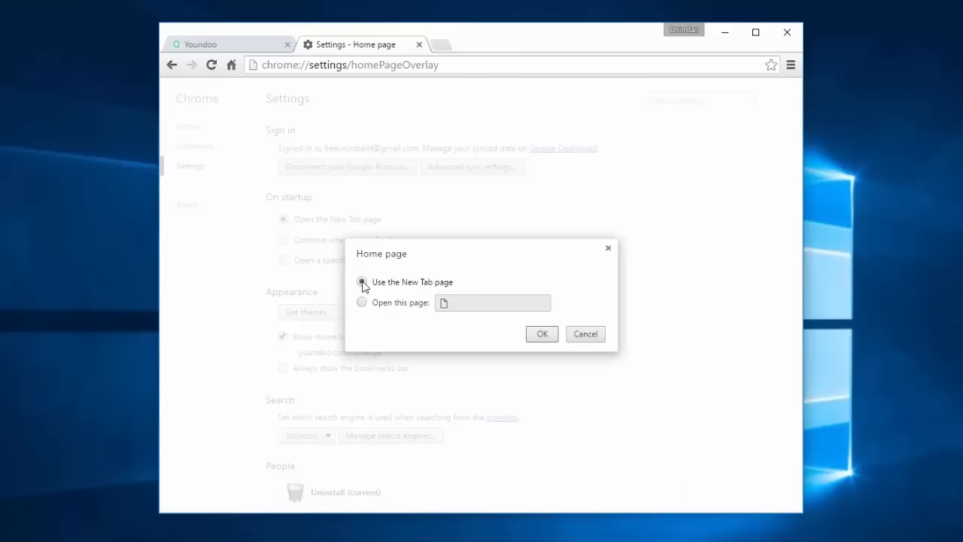
pyautogui.click(542, 335)
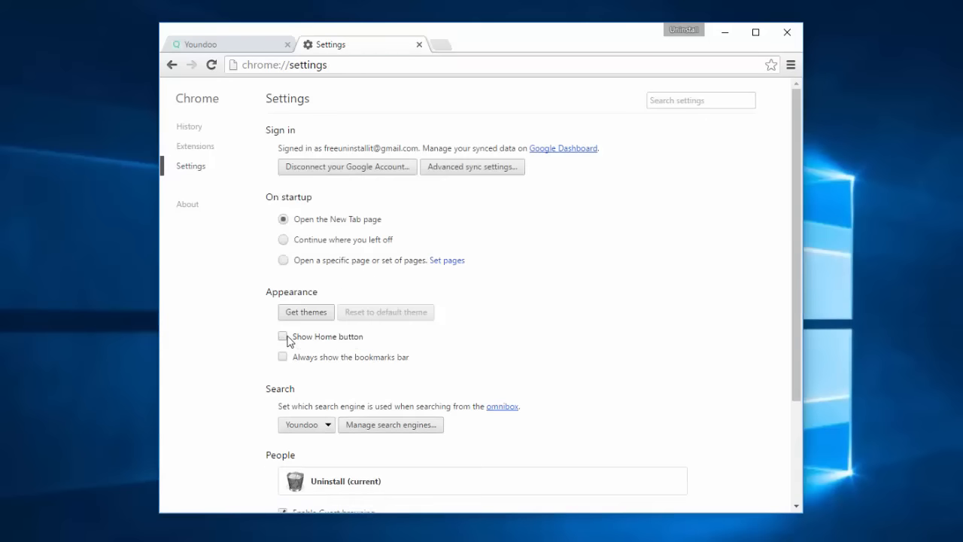
# Make Google the default search engine in Manage search engines and finish with Done
pyautogui.scroll(-3)
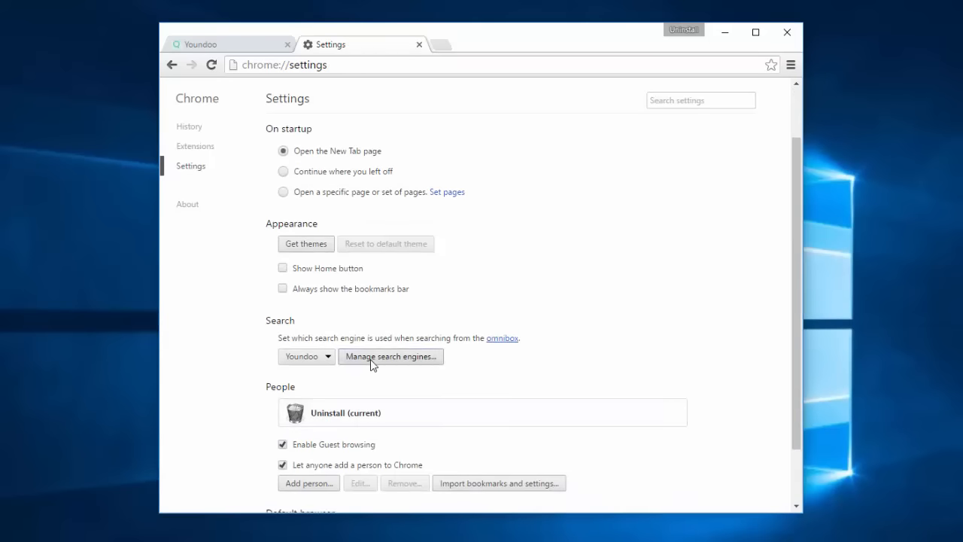
pyautogui.click(390, 356)
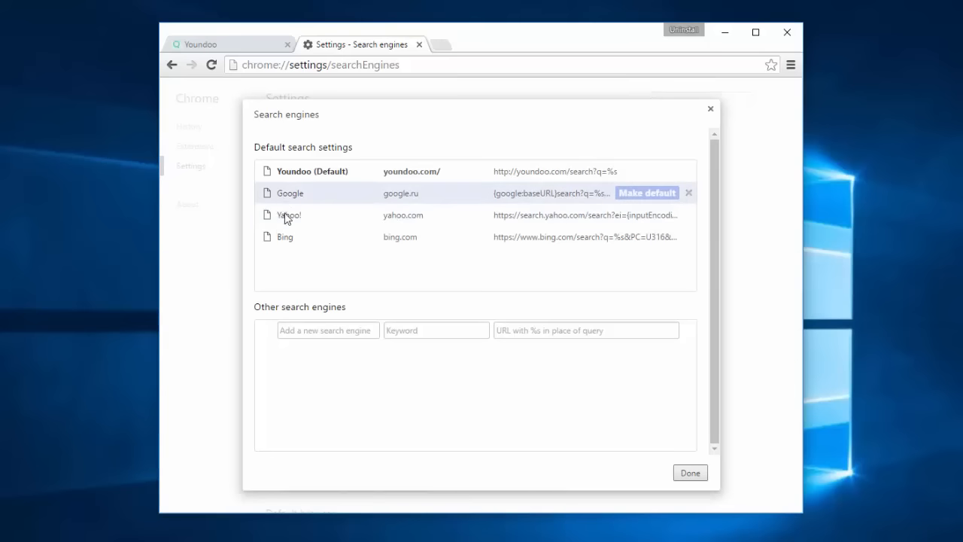
pyautogui.click(648, 193)
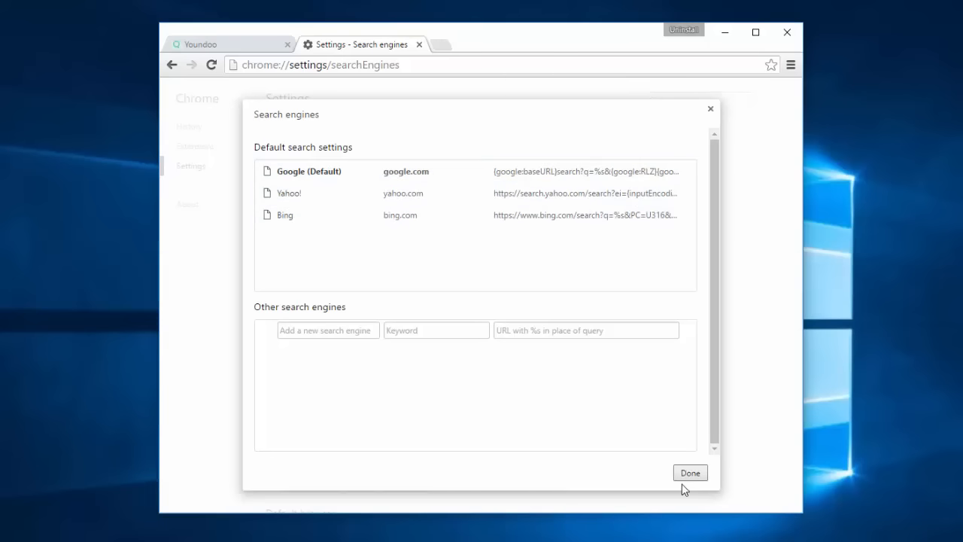
pyautogui.click(689, 473)
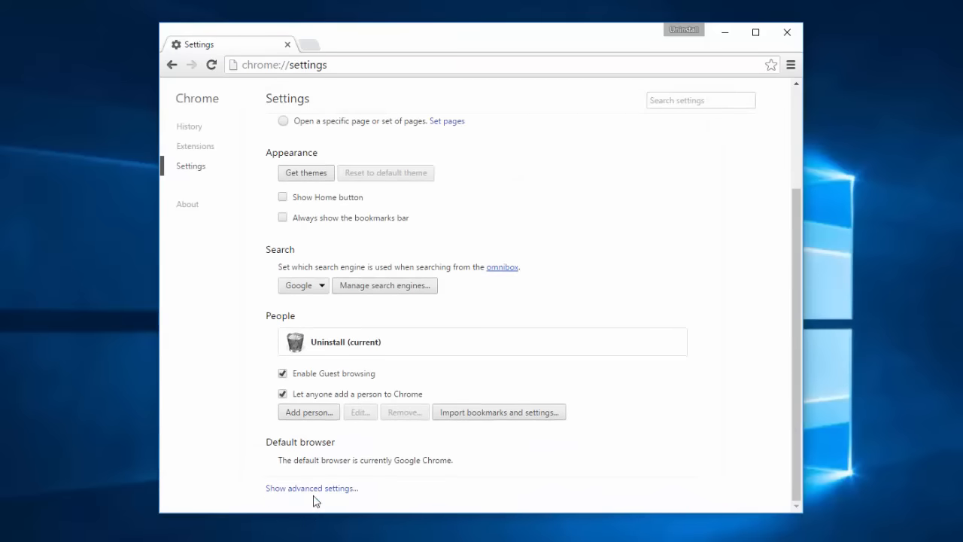
# Reset Chrome's settings to original defaults from the advanced settings
pyautogui.click(312, 488)
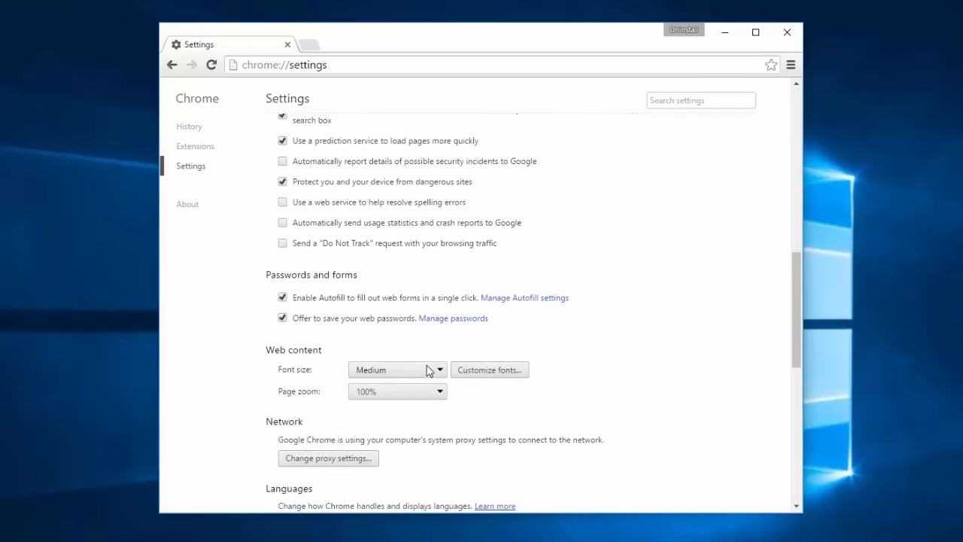
pyautogui.scroll(-3)
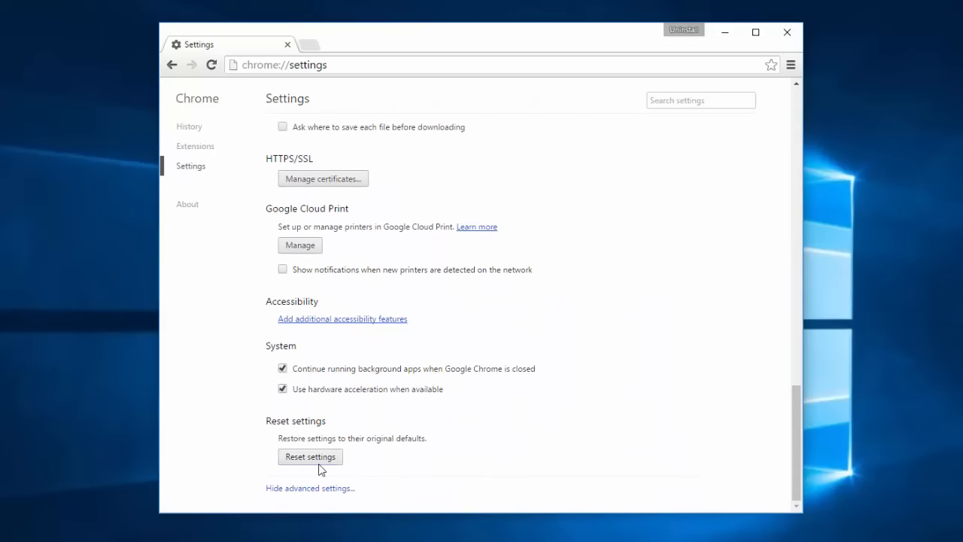
pyautogui.click(310, 456)
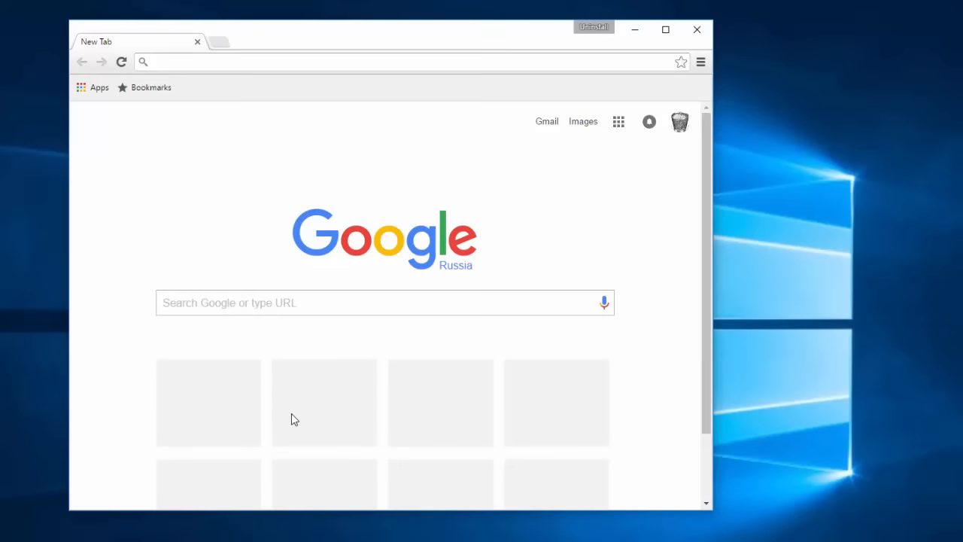
pyautogui.moveTo(696, 30)
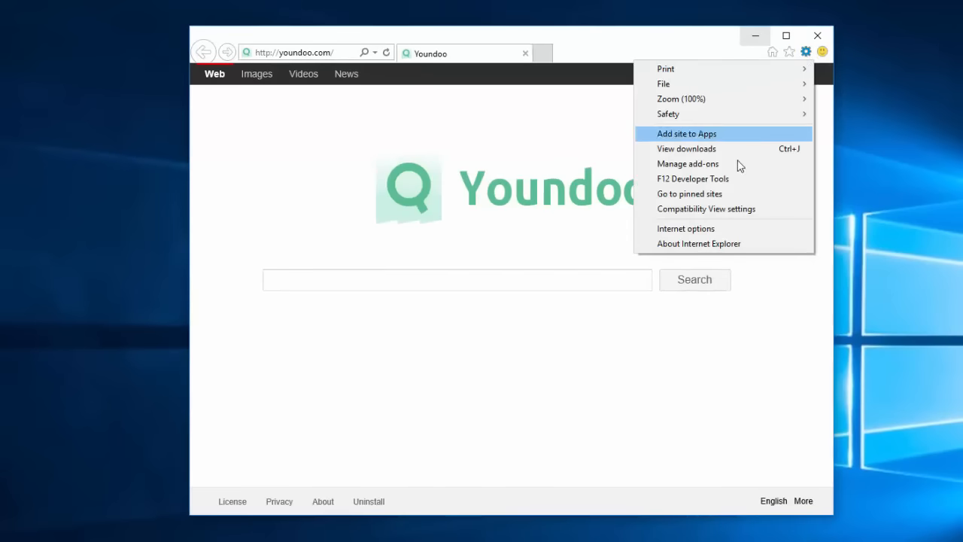
# Set Internet Explorer's home page to about:Tabs in Internet Options
pyautogui.click(687, 229)
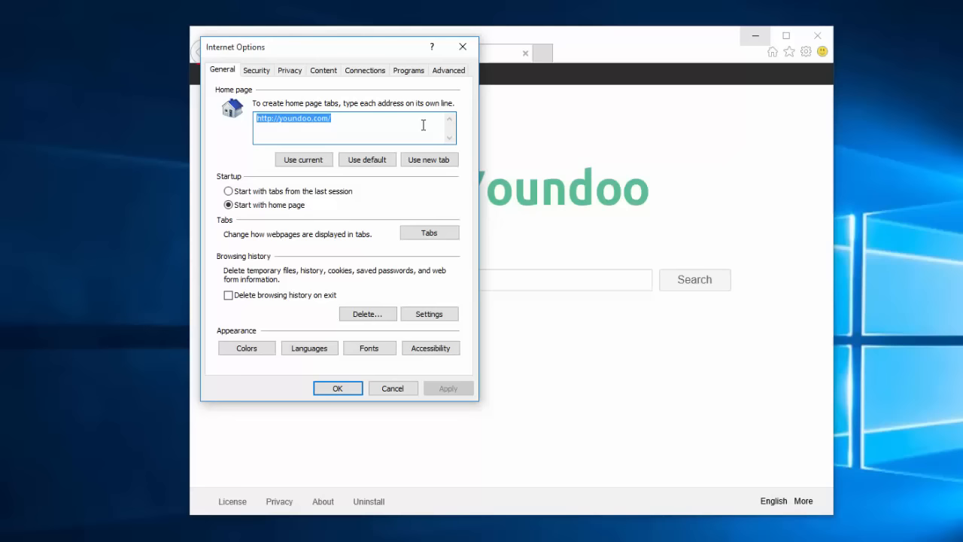
pyautogui.write('about:Tabs')
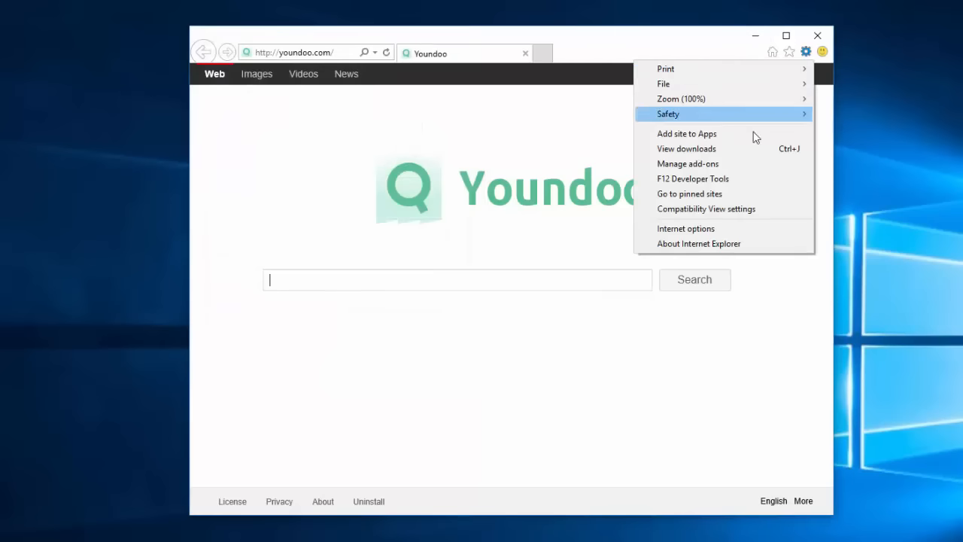
# Review Search Providers in Manage add-ons so only Bing remains, then close Internet Explorer
pyautogui.click(688, 163)
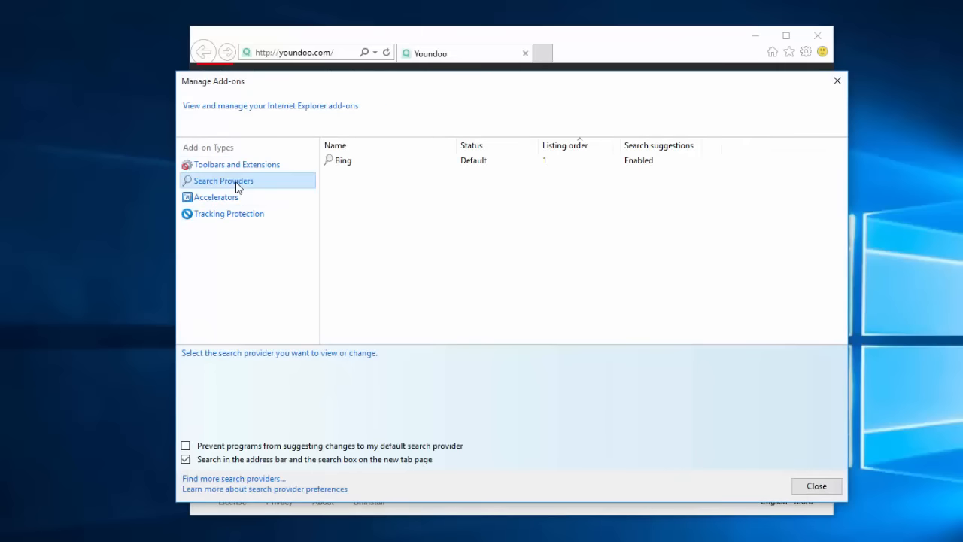
pyautogui.click(343, 160)
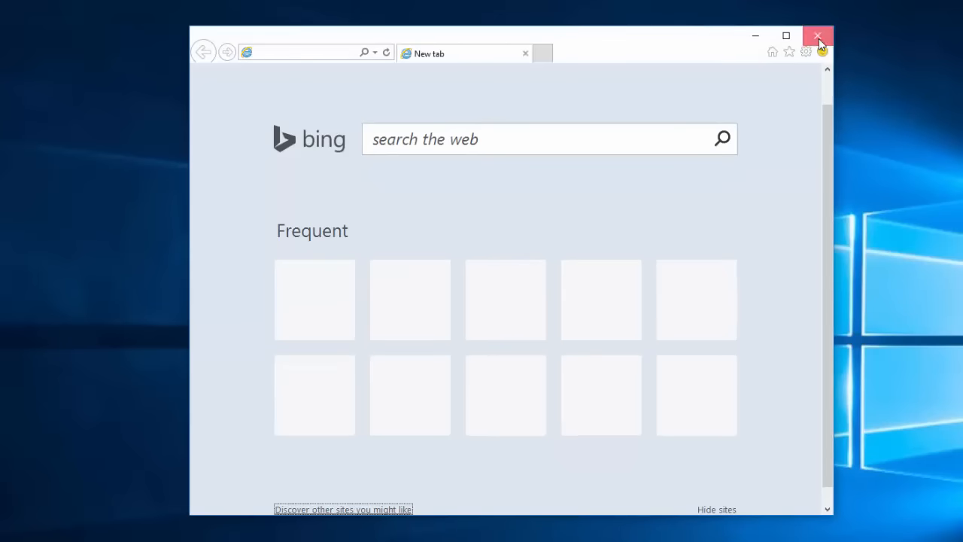
pyautogui.click(819, 36)
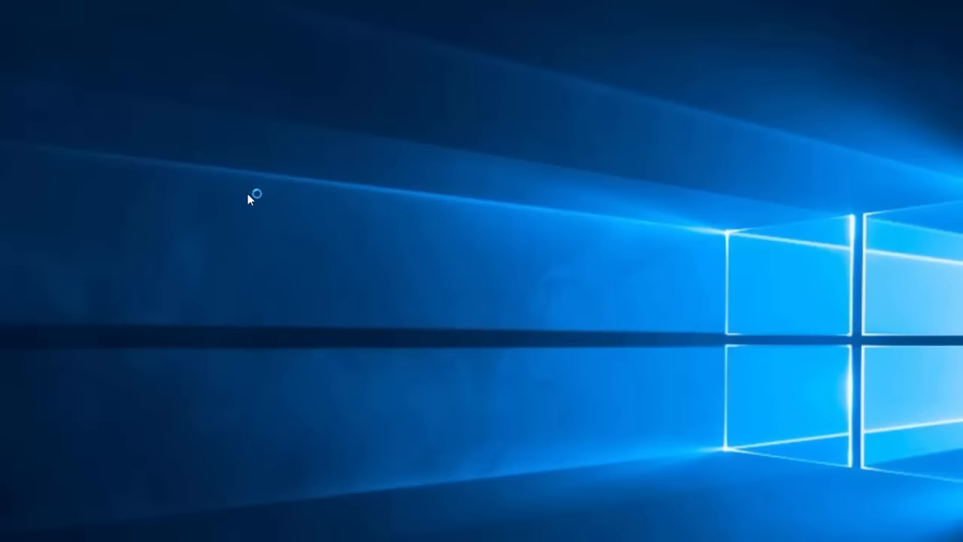
pyautogui.moveTo(358, 201)
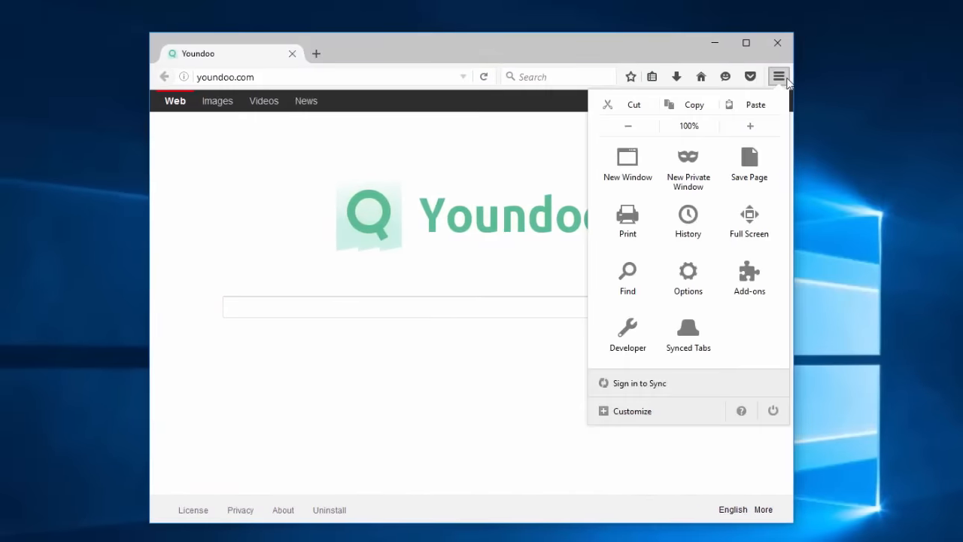
# Bring up Firefox's Options page on the General section from the menu
pyautogui.click(687, 277)
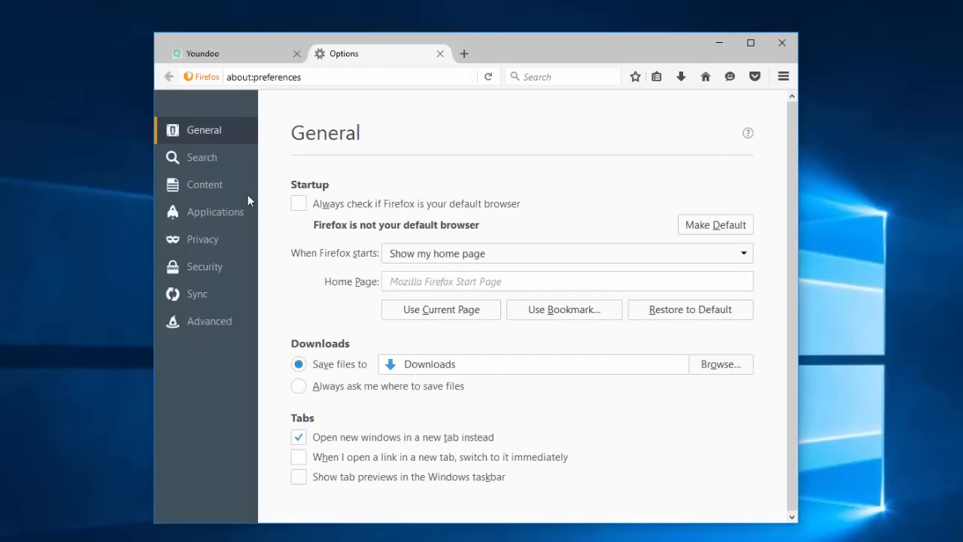
# In Search options, remove eBay and Amazon.com from the one-click search engines
pyautogui.click(202, 158)
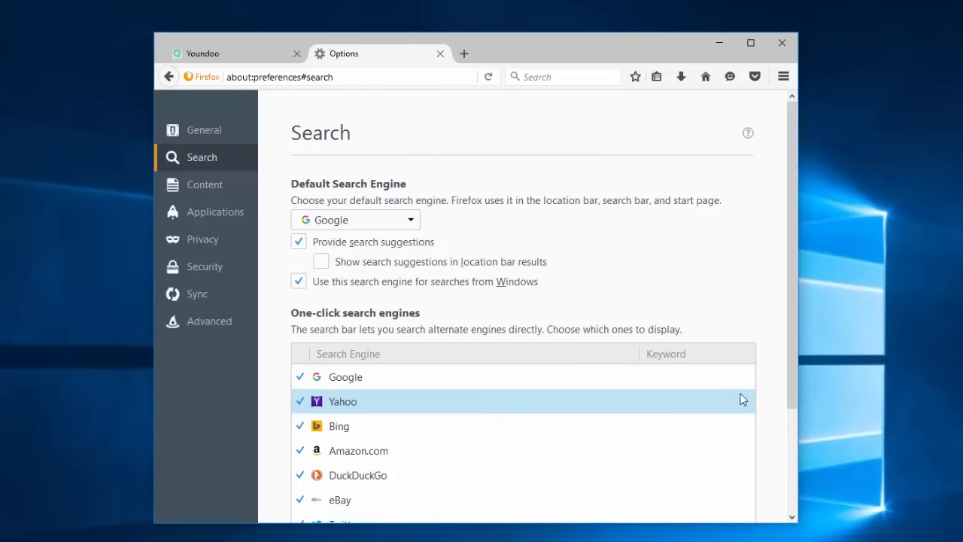
pyautogui.scroll(-3)
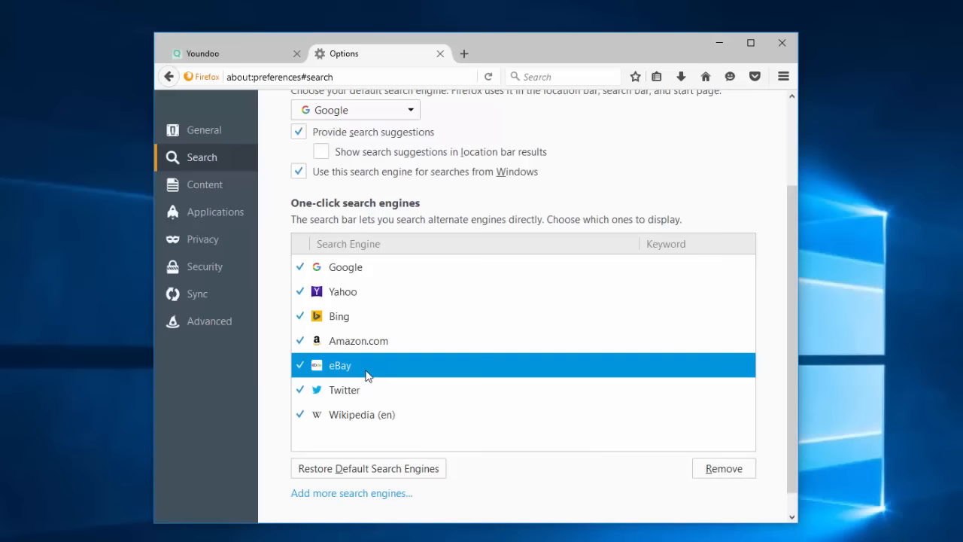
pyautogui.click(723, 469)
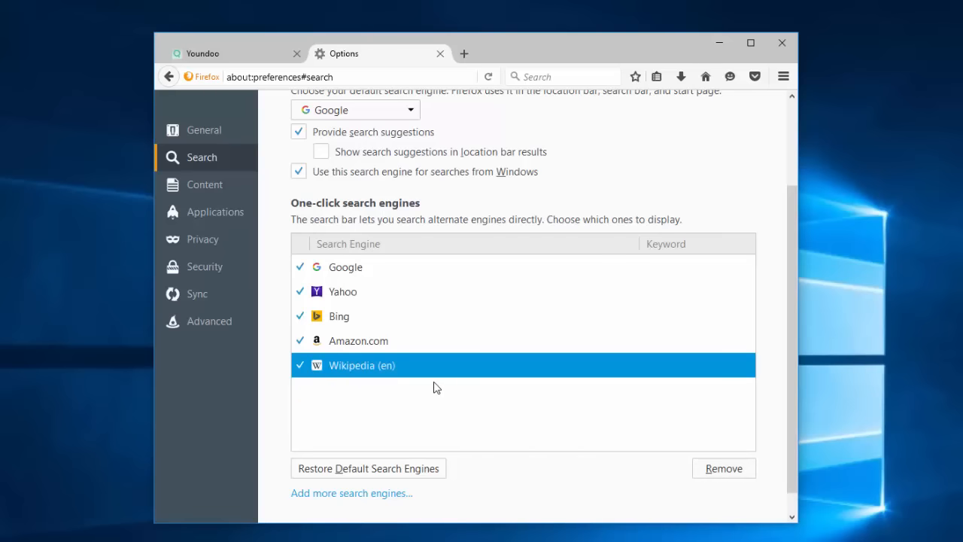
pyautogui.click(723, 468)
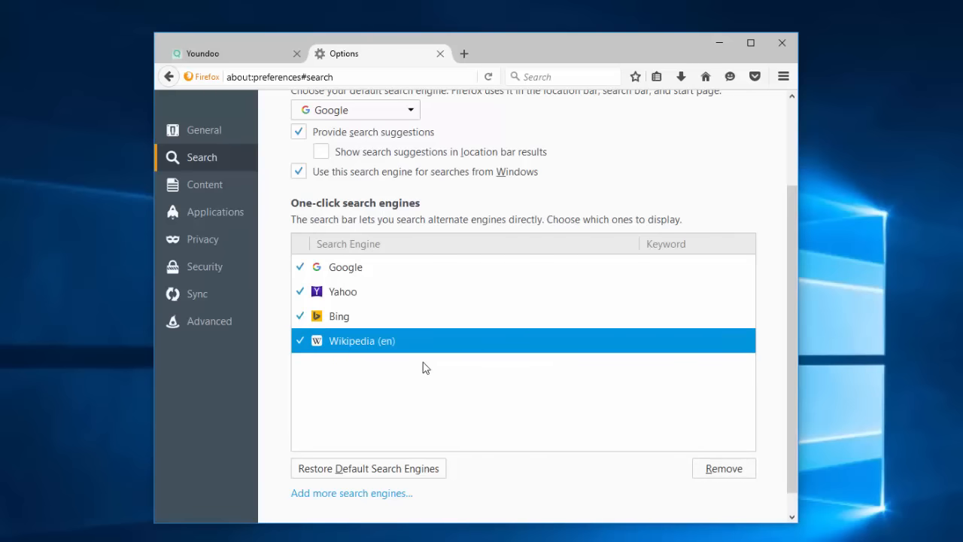
pyautogui.moveTo(355, 117)
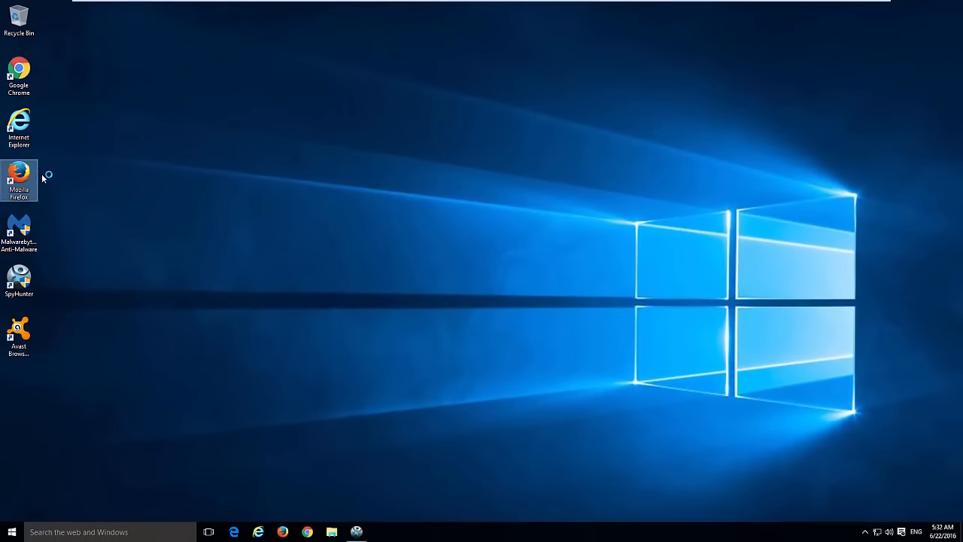
pyautogui.doubleClick(19, 178)
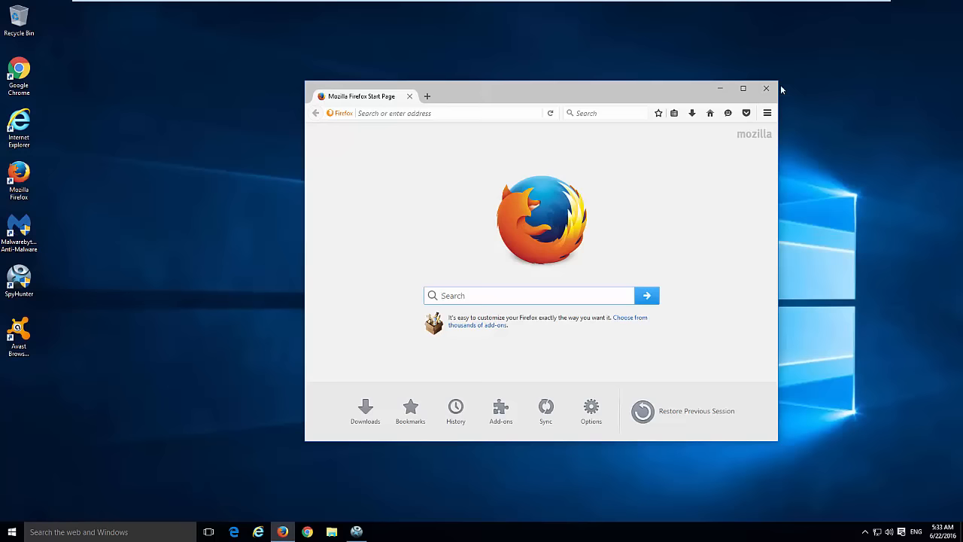
pyautogui.click(767, 88)
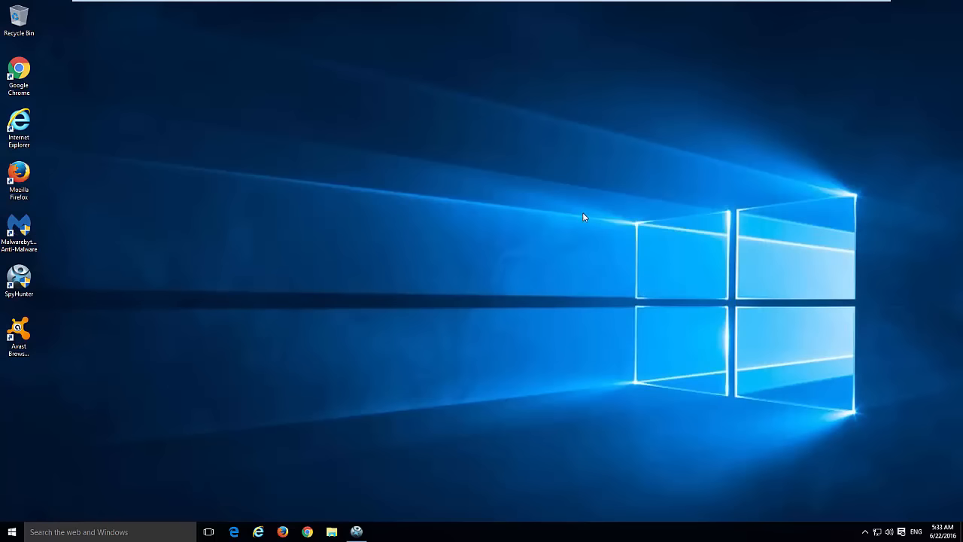